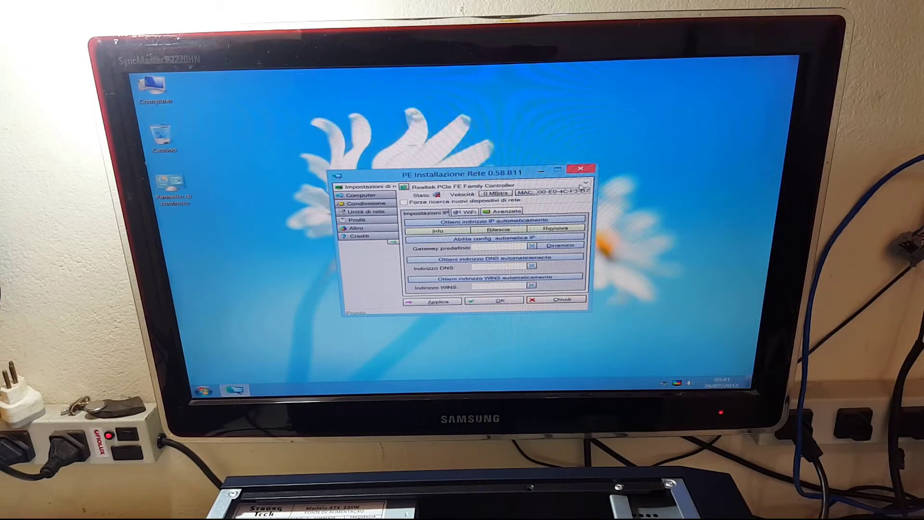
# Close the PE Installazione Rete window, returning to the desktop.
pyautogui.click(583, 167)
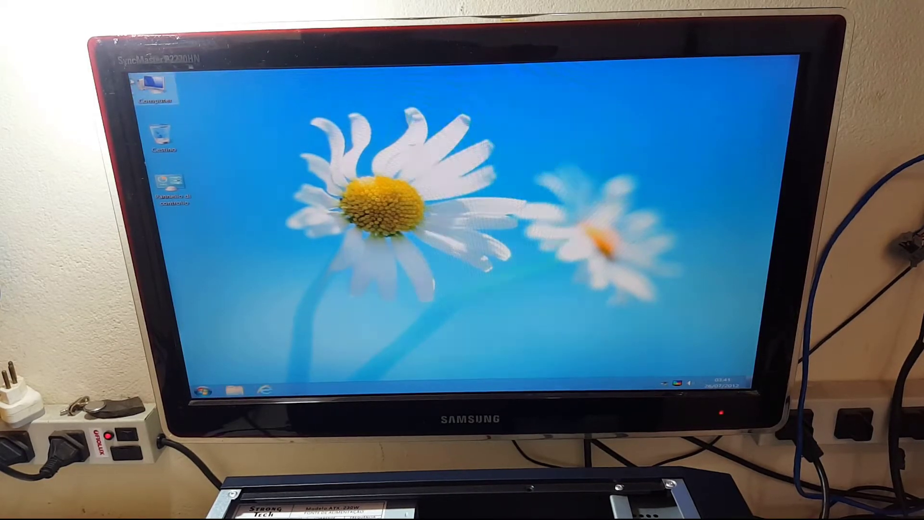
# Show the Computer drive list (Boot X:, removable C: holding only BOOTMGR), checking inside C: and returning.
pyautogui.doubleClick(155, 85)
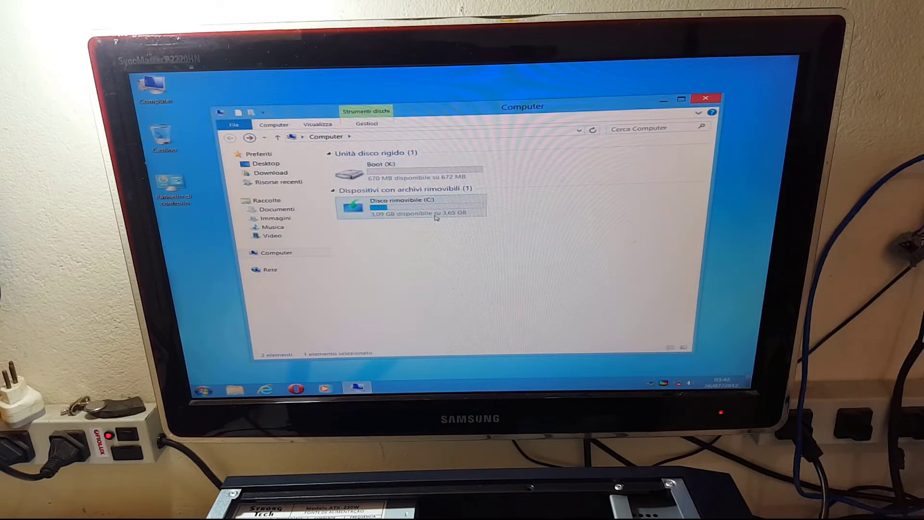
pyautogui.doubleClick(406, 203)
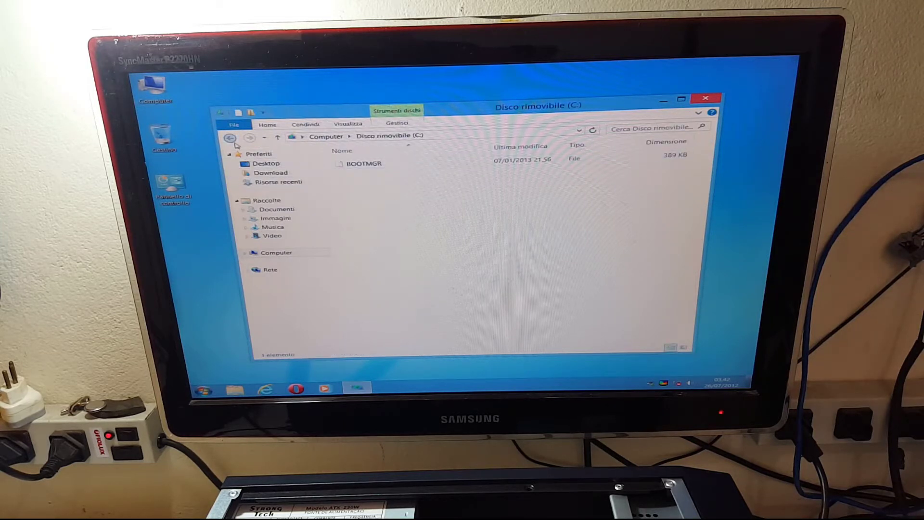
pyautogui.click(230, 138)
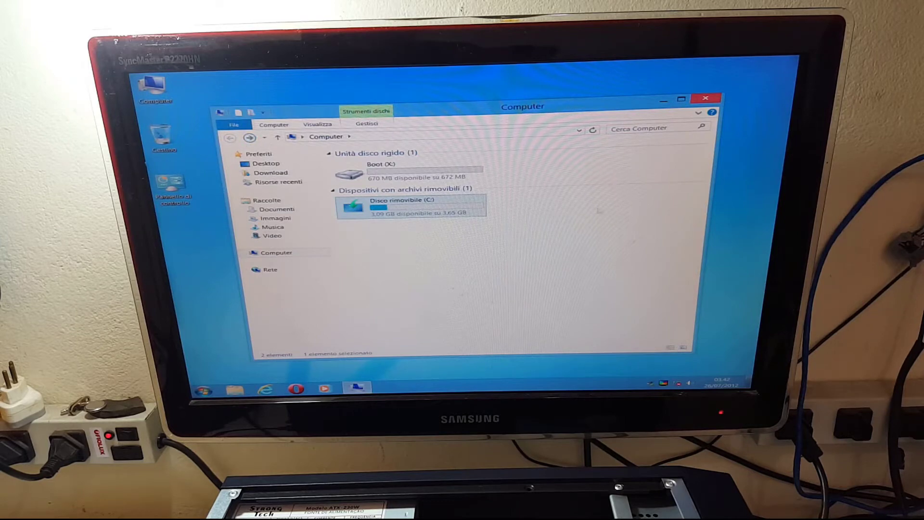